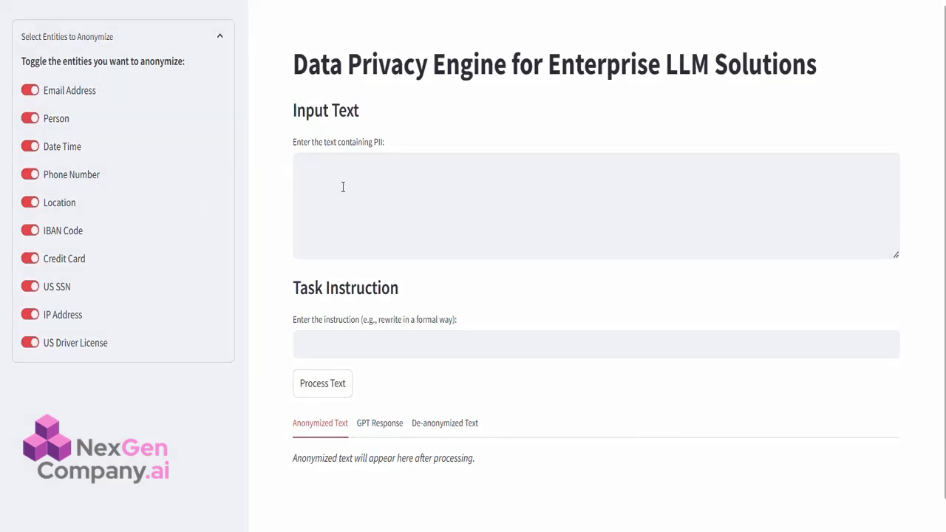
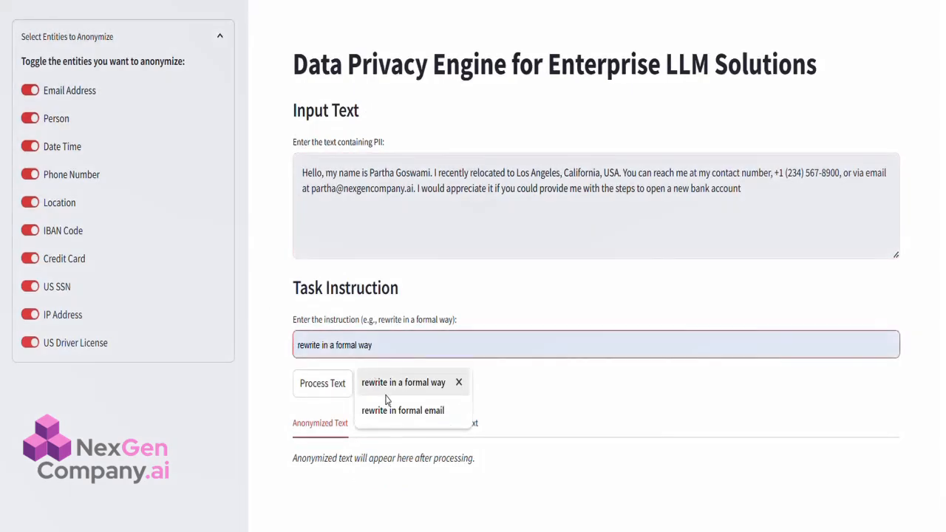
click(403, 411)
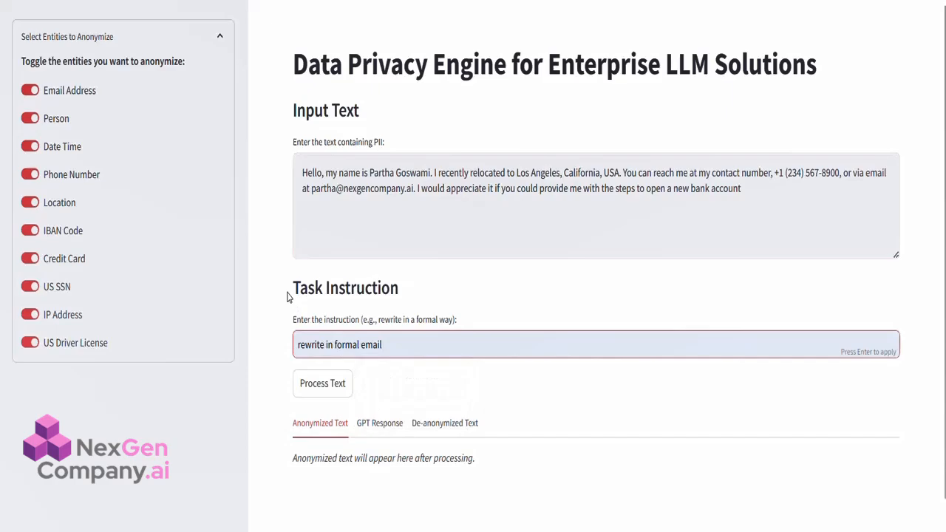
mouse_move(271, 285)
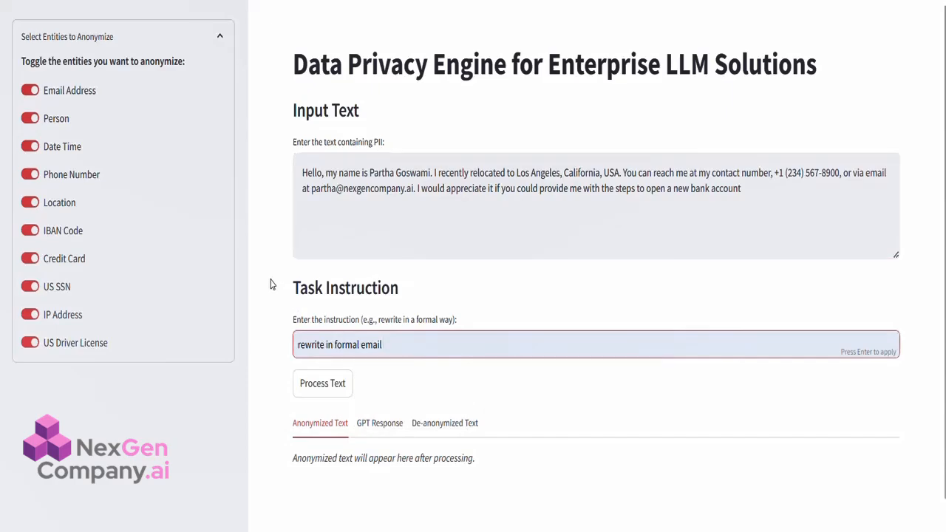
mouse_move(115, 90)
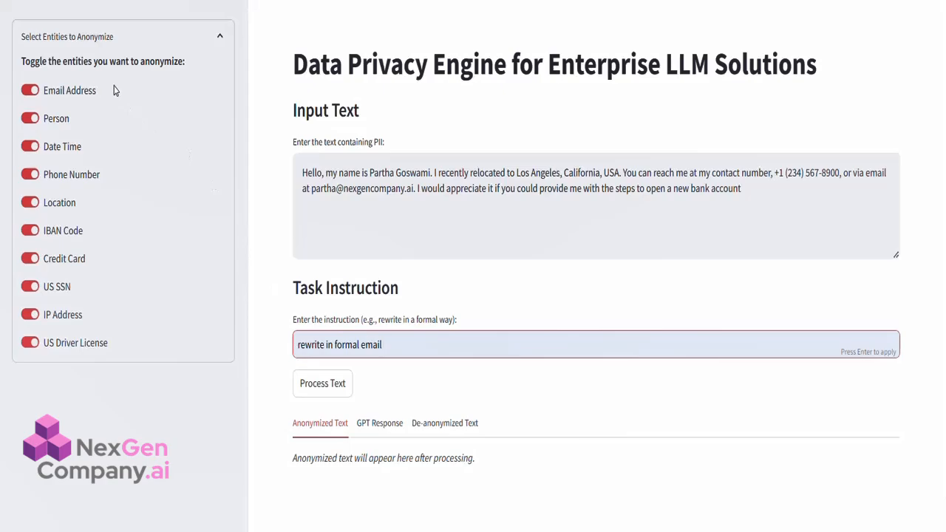
click(30, 119)
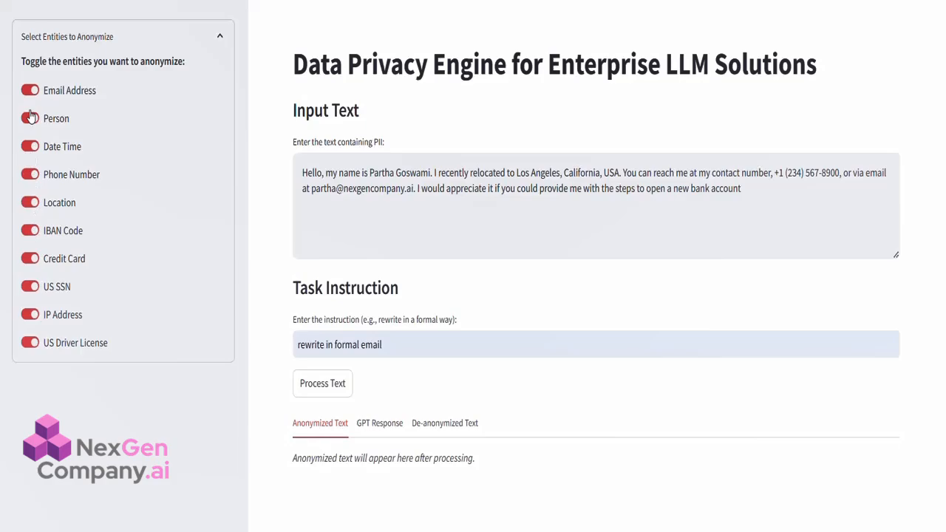
click(29, 118)
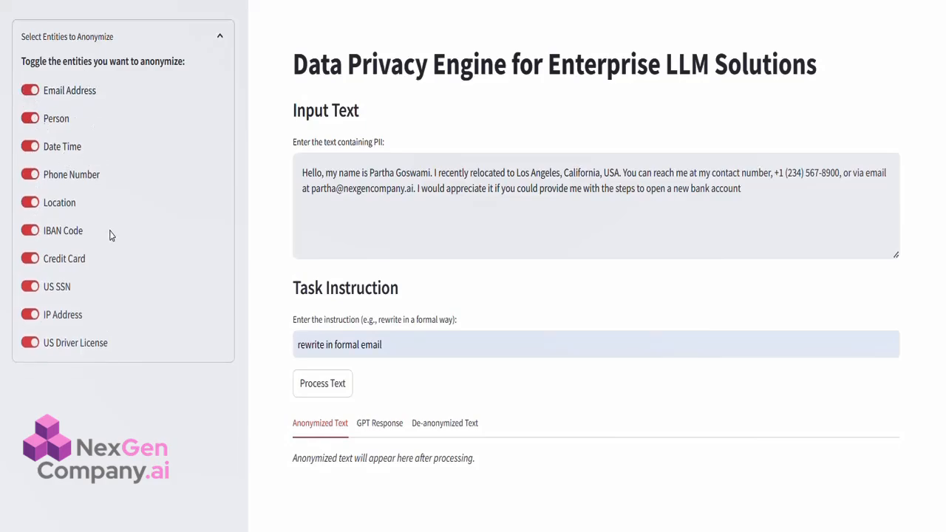
mouse_move(213, 291)
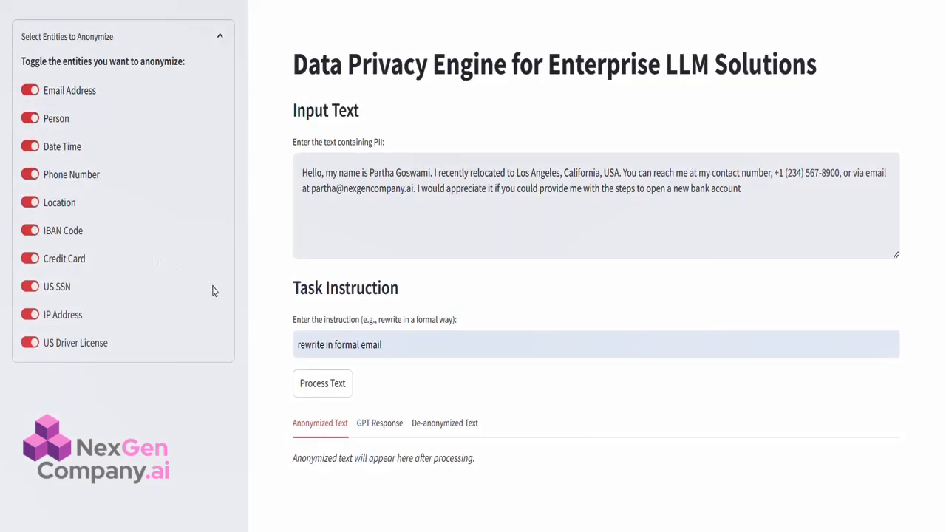
mouse_move(322, 383)
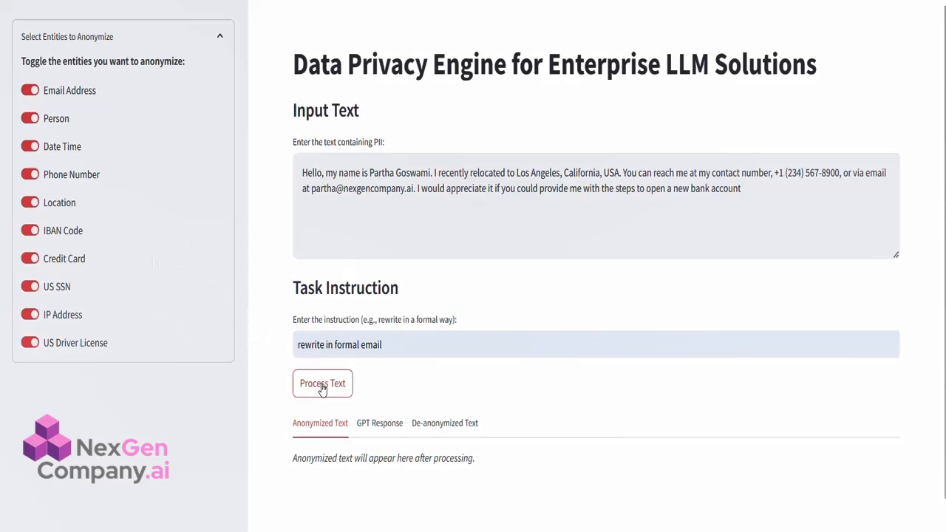
- Process the message, then view the GPT email and the de-anonymized email
click(322, 383)
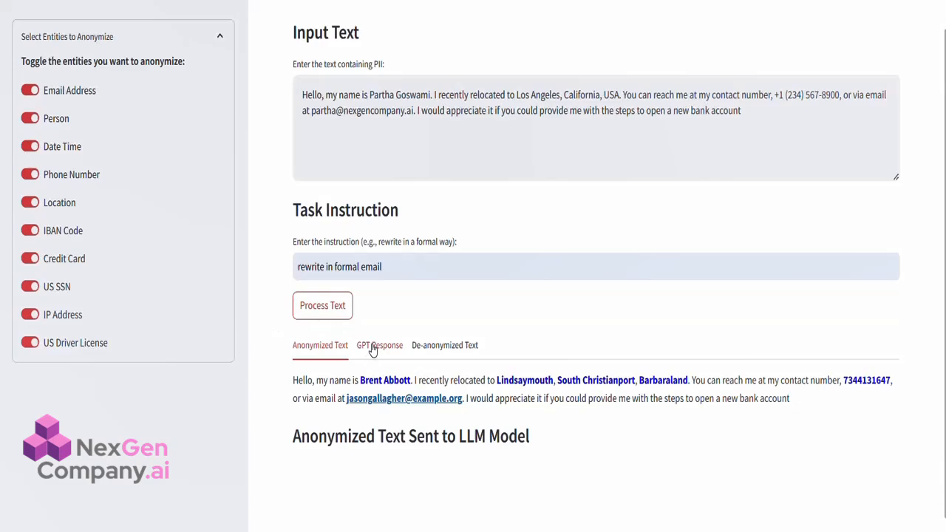
click(379, 345)
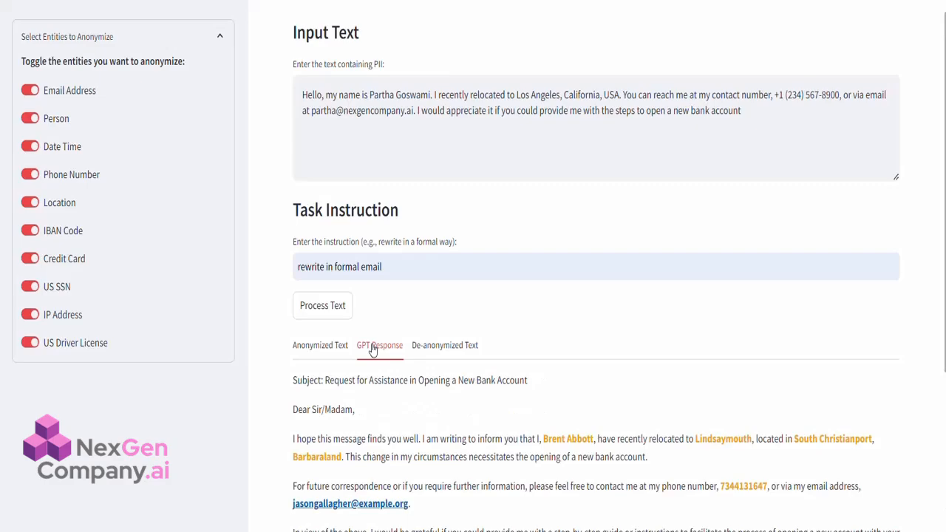
click(444, 345)
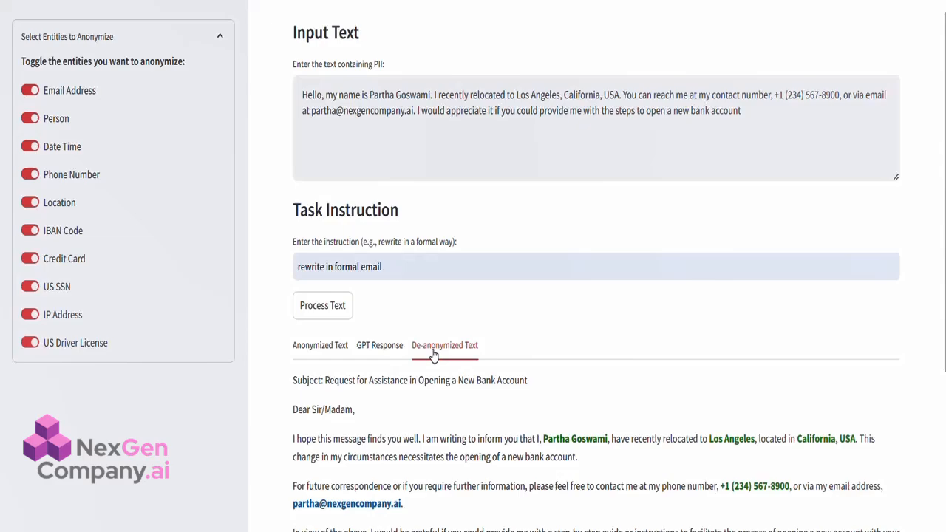
mouse_move(380, 345)
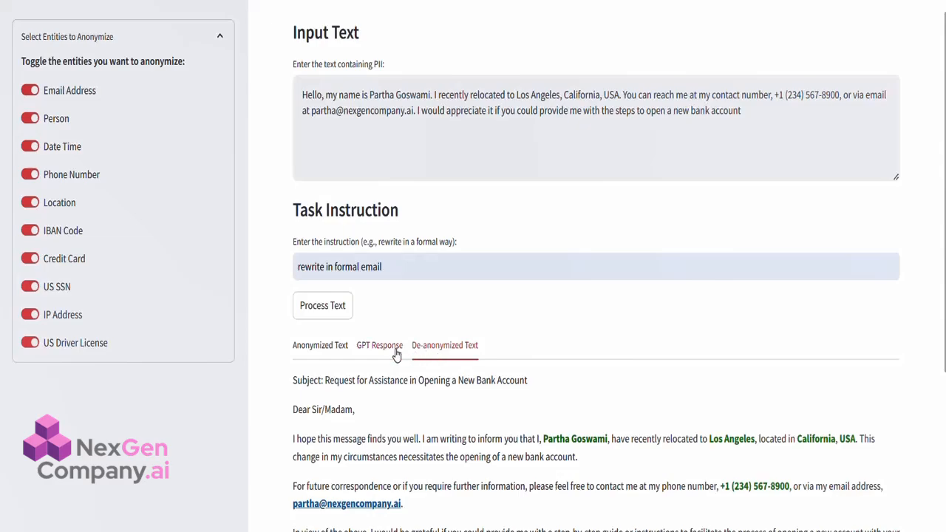
- Compare the GPT email with the de-anonymized email and scroll through the restored version
click(320, 345)
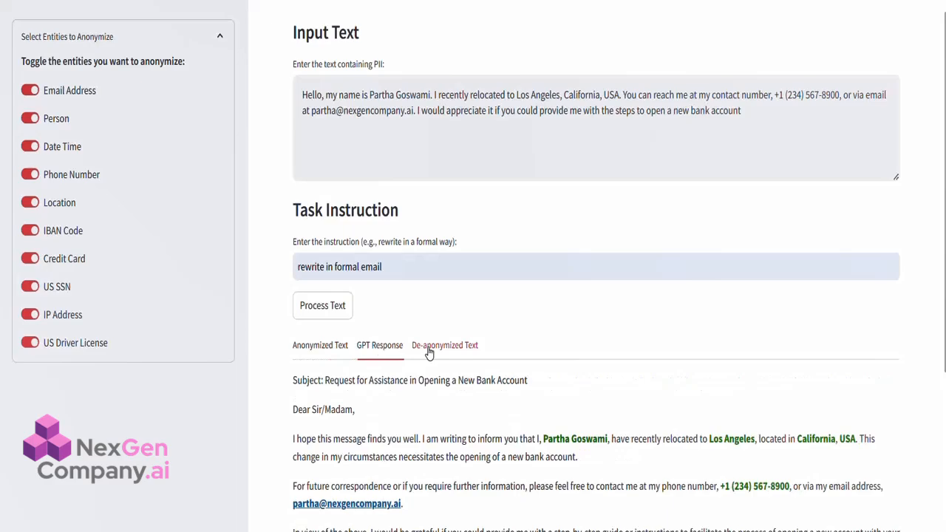
click(445, 346)
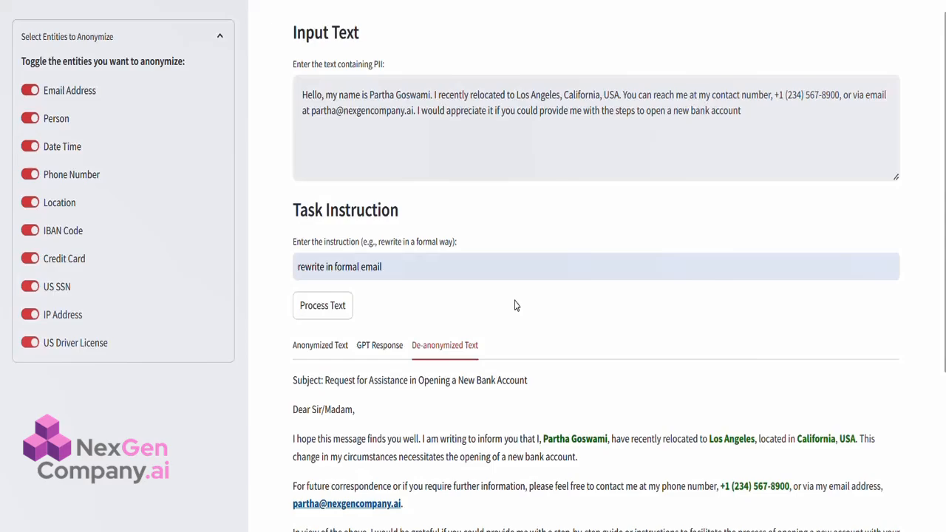
scroll(down, 3)
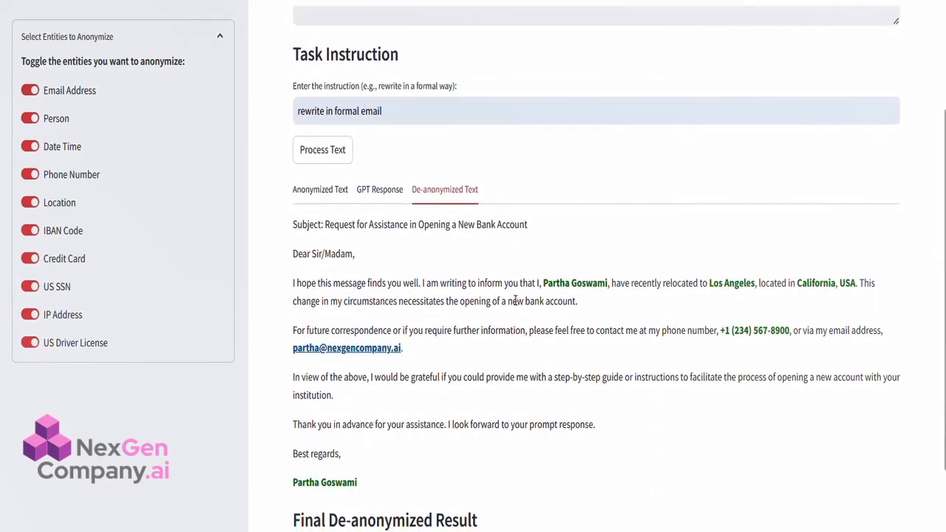
scroll(down, 3)
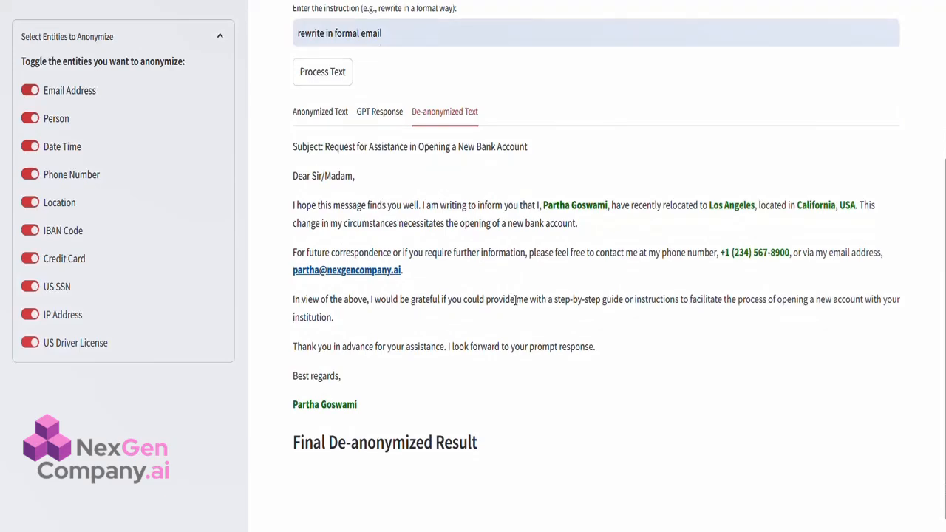
scroll(up, 3)
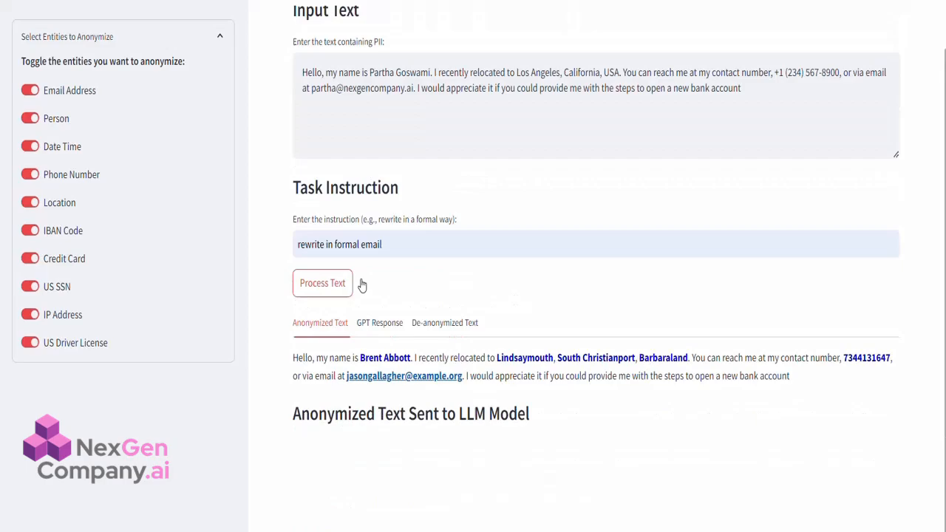
mouse_move(474, 291)
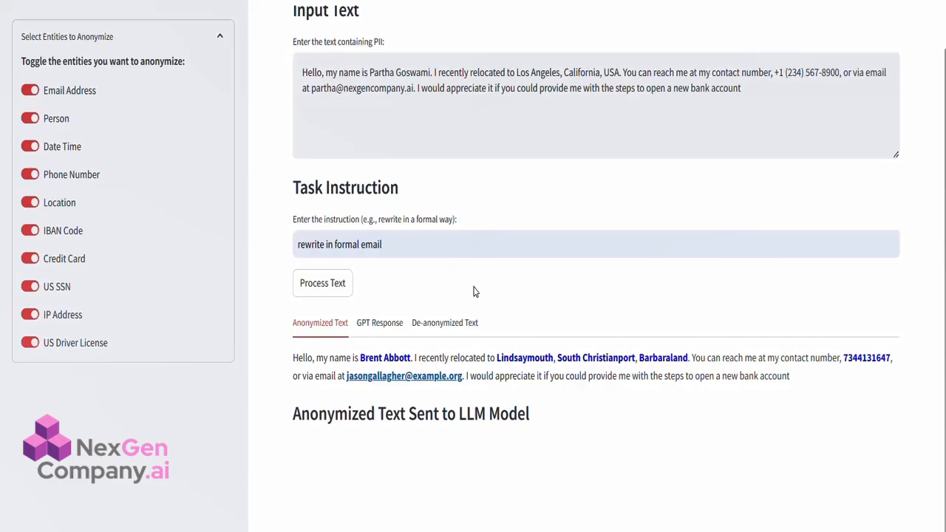
- Scroll up to check the anonymized message's substitute name, places, phone and email
scroll(up, 3)
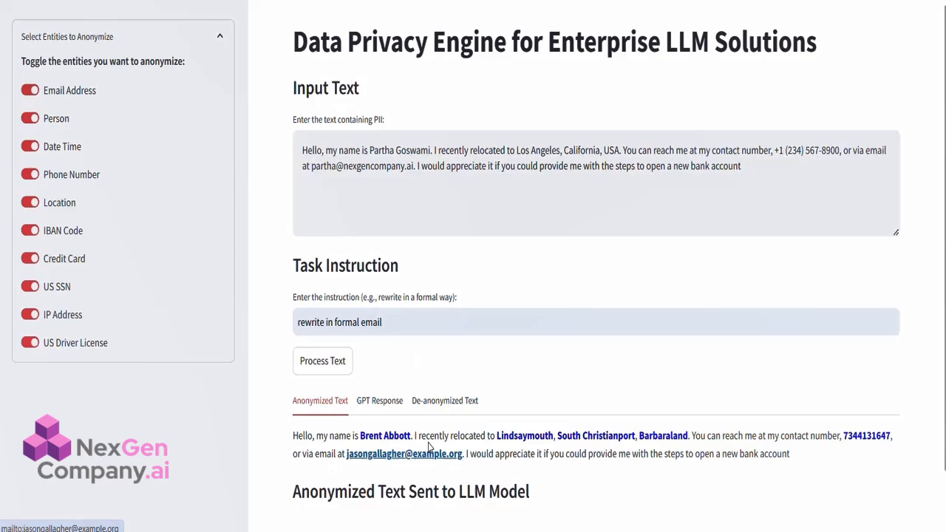
mouse_move(662, 474)
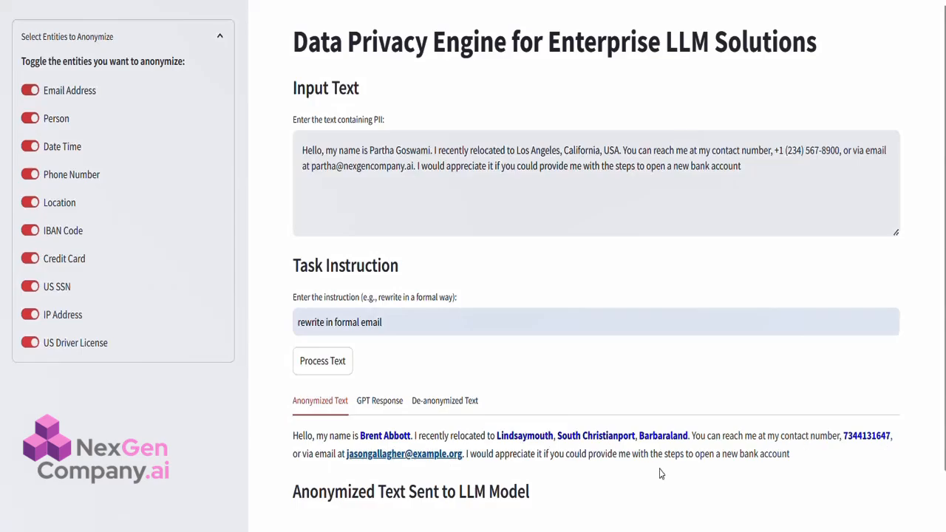
mouse_move(821, 455)
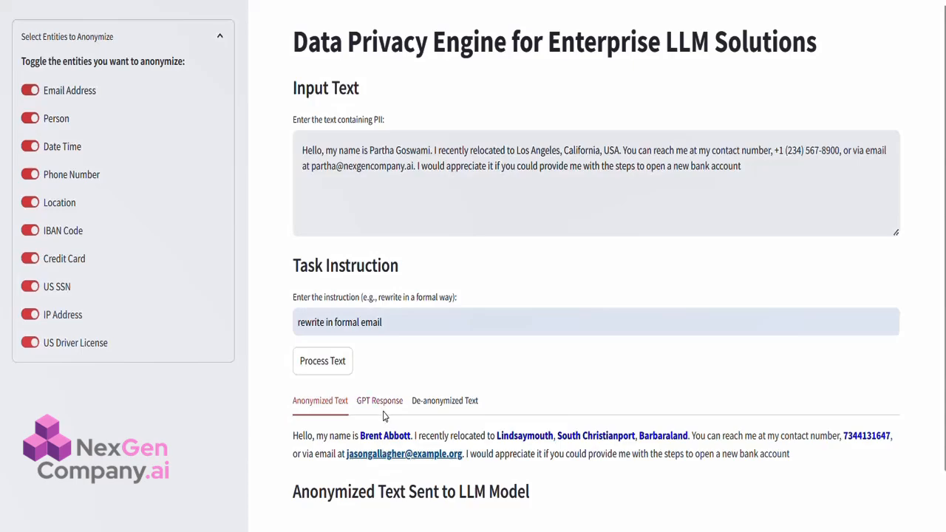
- Read GPT-4's formal email, signed with the substitute name and details
click(379, 400)
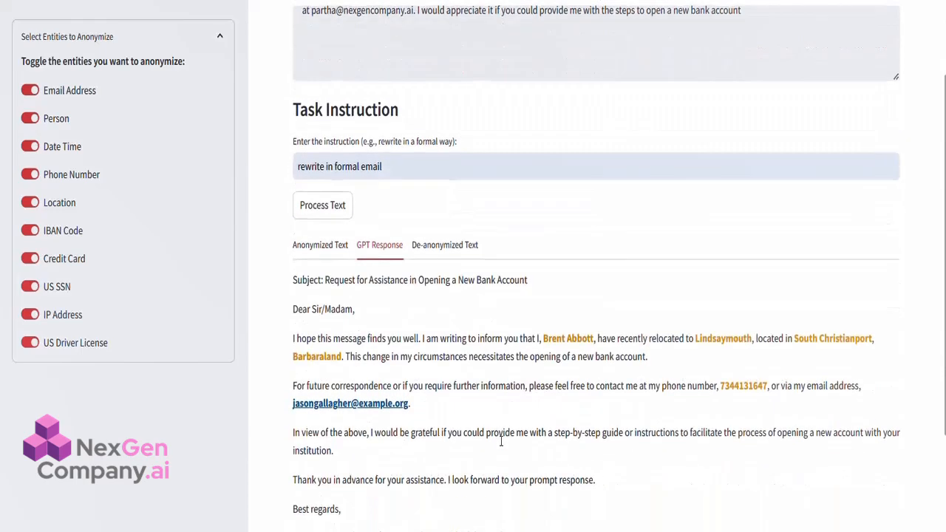
scroll(up, 3)
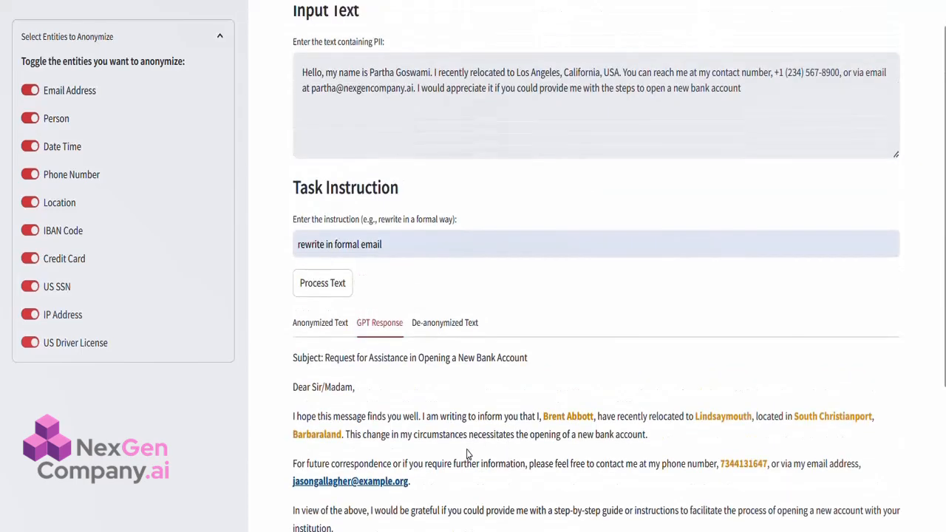
mouse_move(518, 446)
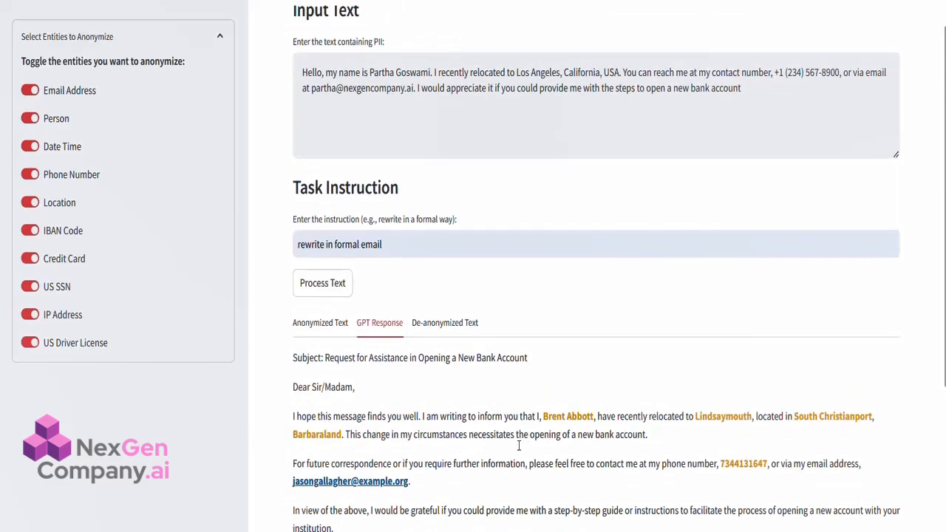
mouse_move(580, 485)
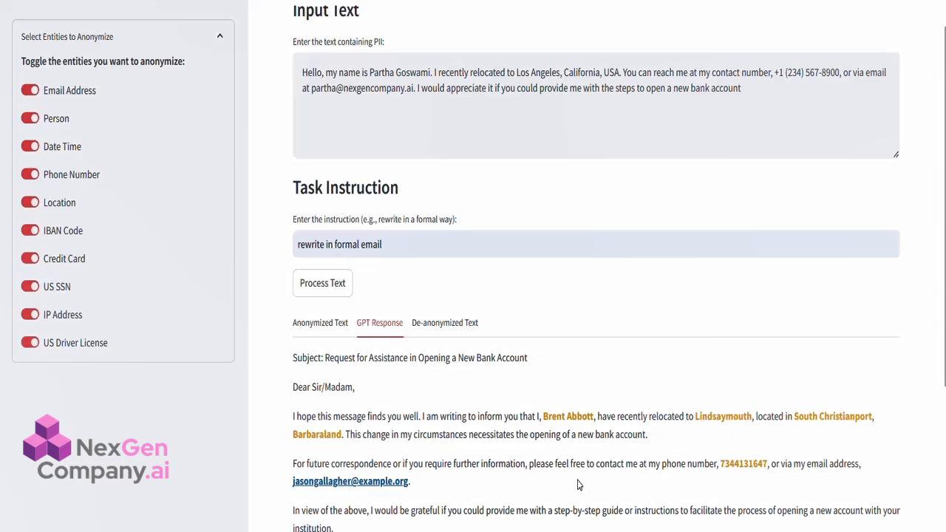
scroll(down, 3)
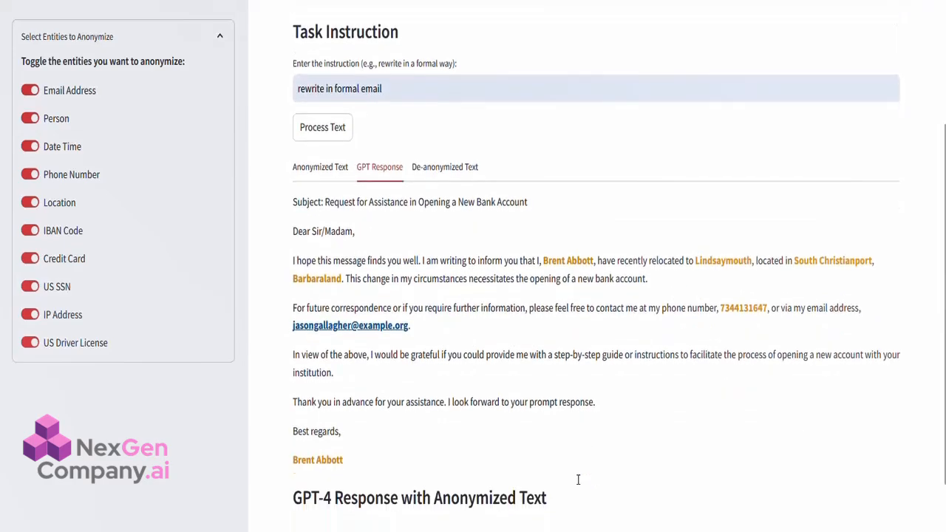
mouse_move(455, 201)
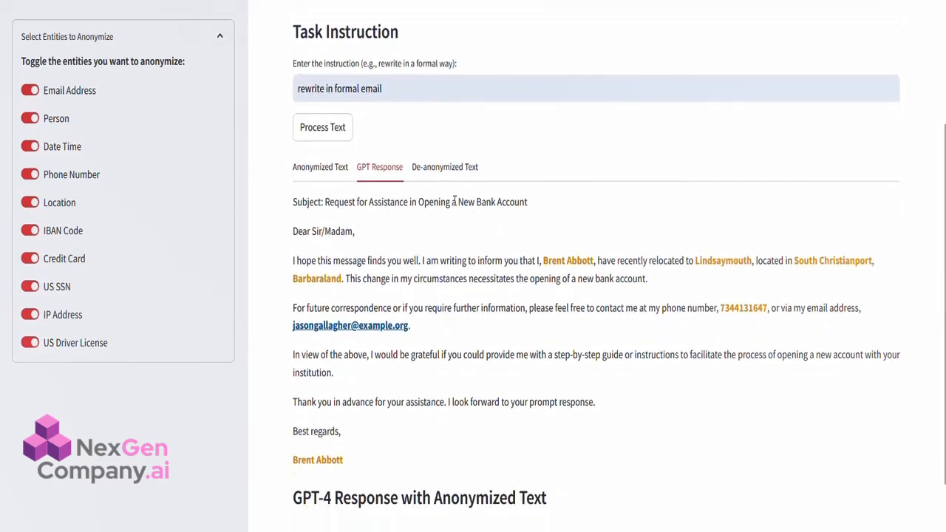
- Scroll through the formal email with the original name, location, phone and email restored
click(445, 166)
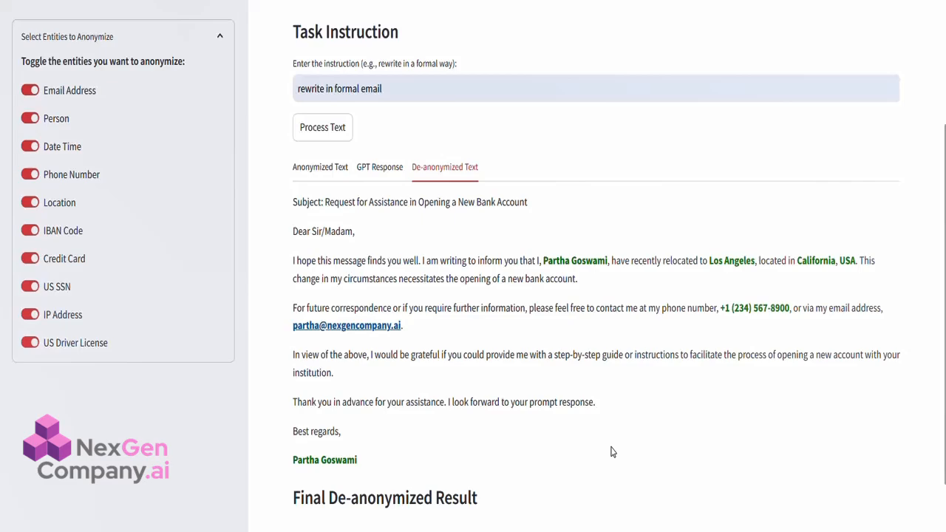
scroll(up, 3)
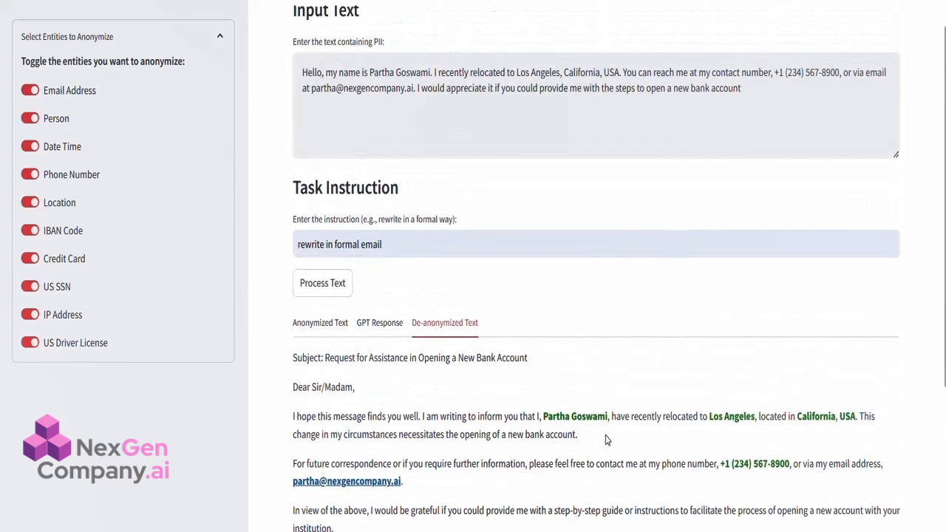
scroll(down, 3)
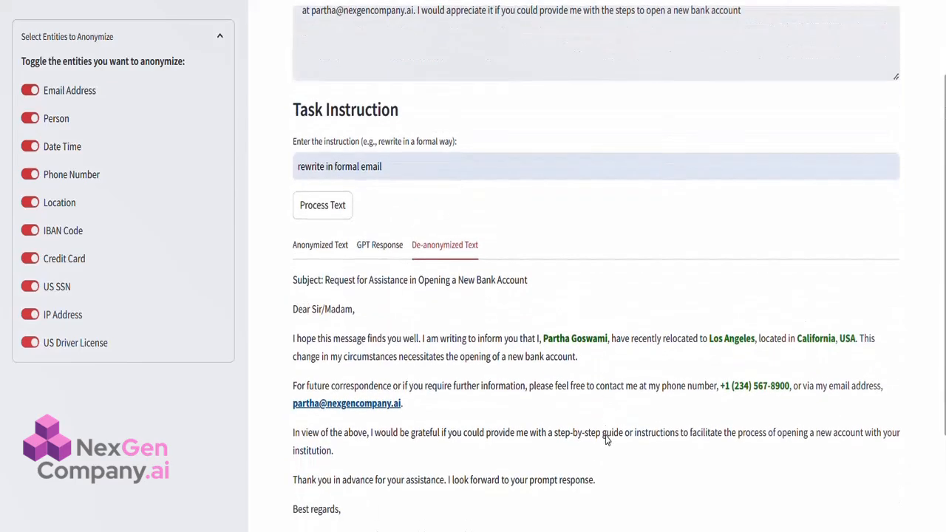
scroll(down, 3)
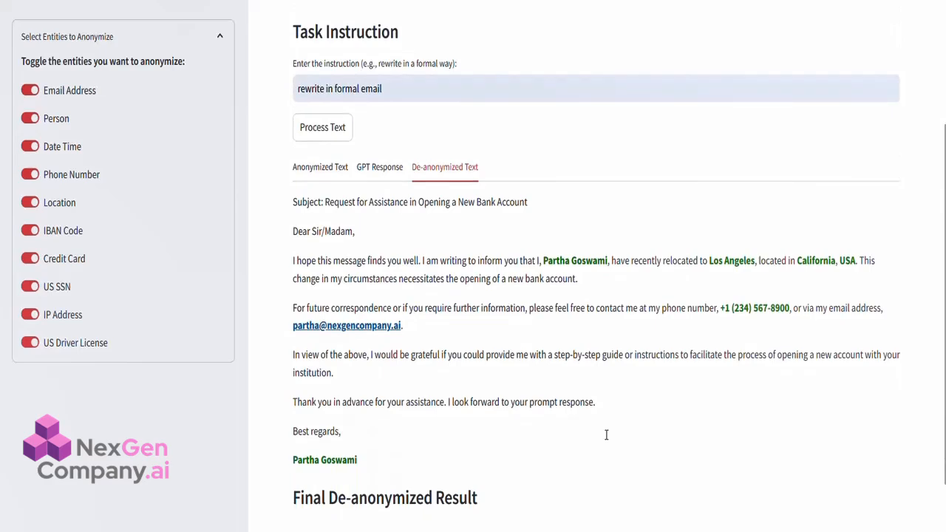
scroll(up, 3)
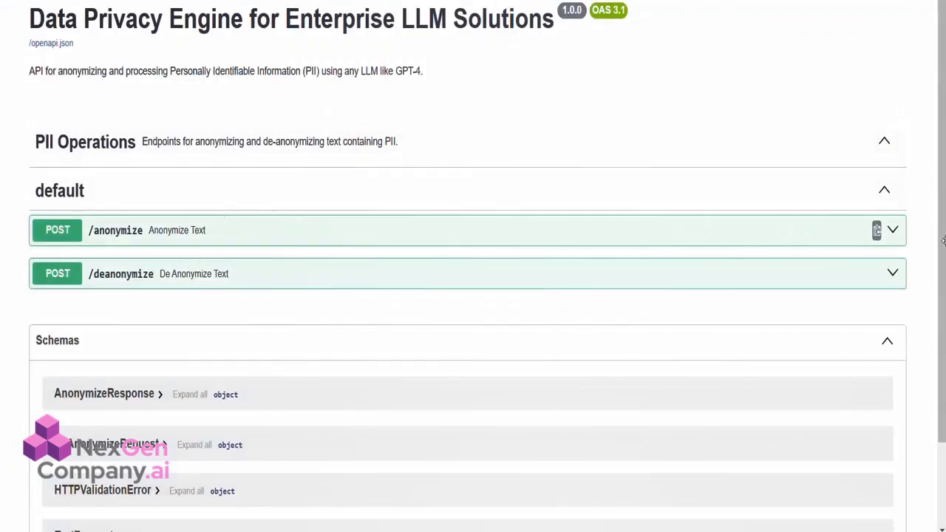
mouse_move(895, 274)
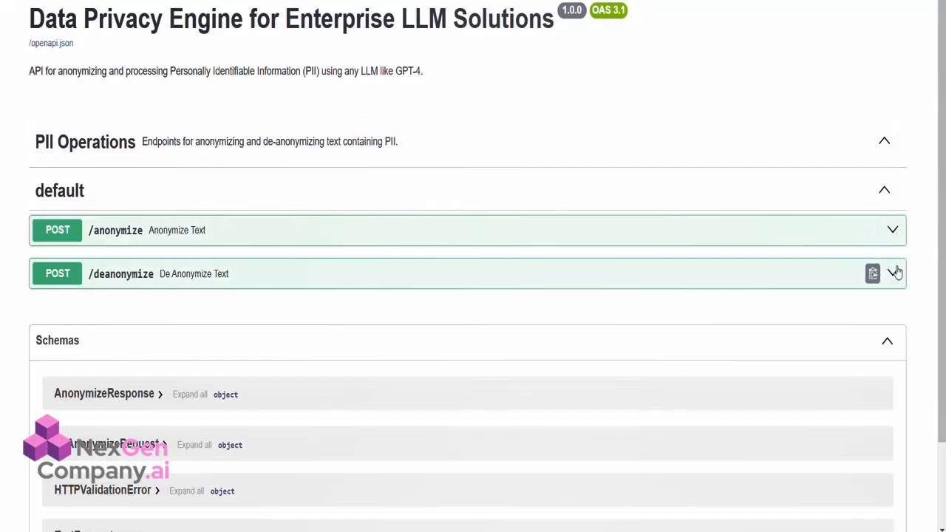
mouse_move(352, 251)
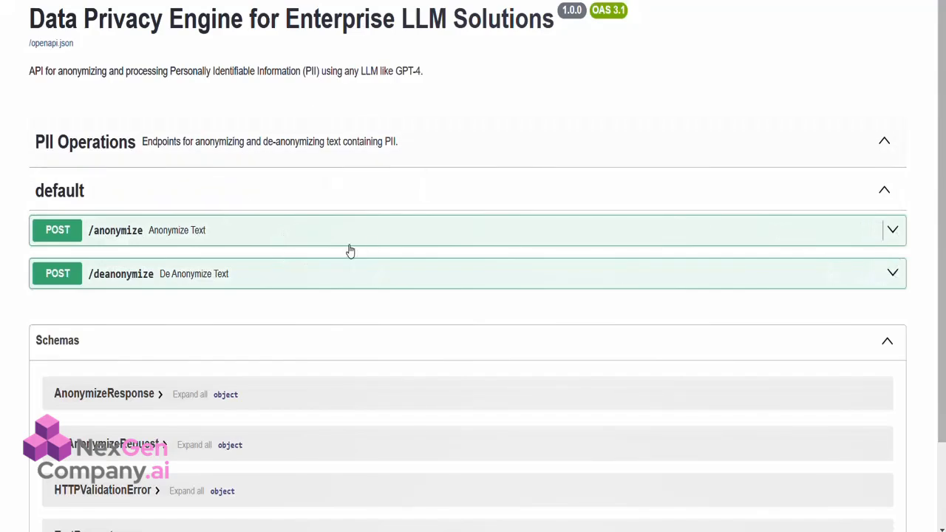
mouse_move(350, 251)
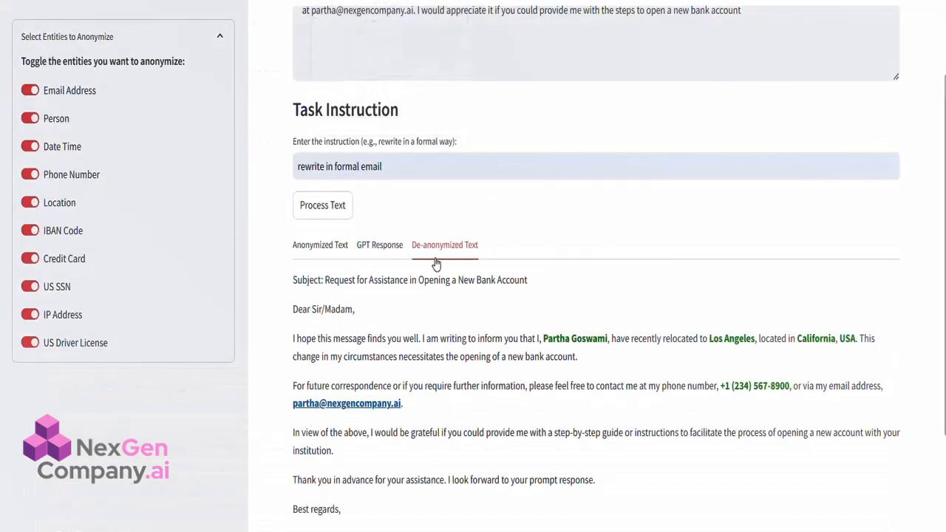
- Revisit the anonymized message, then GPT's formal email response
click(320, 244)
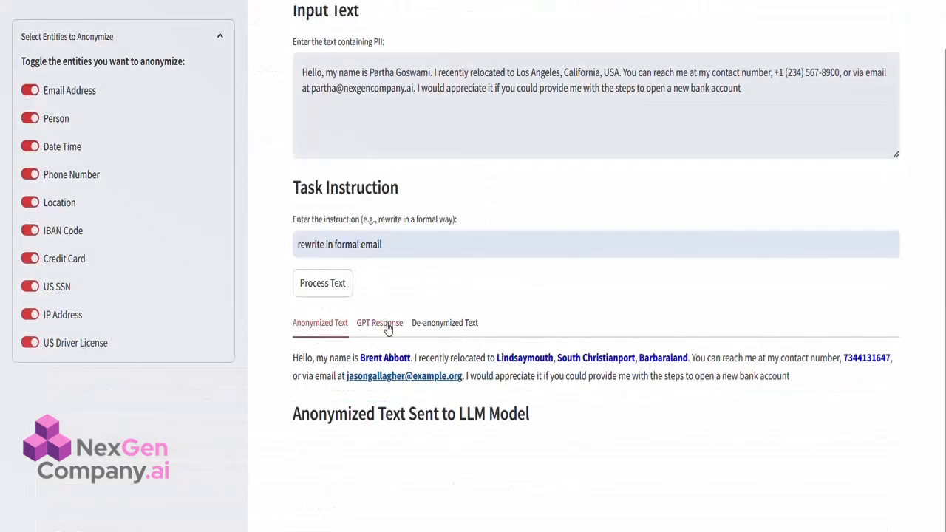
click(379, 324)
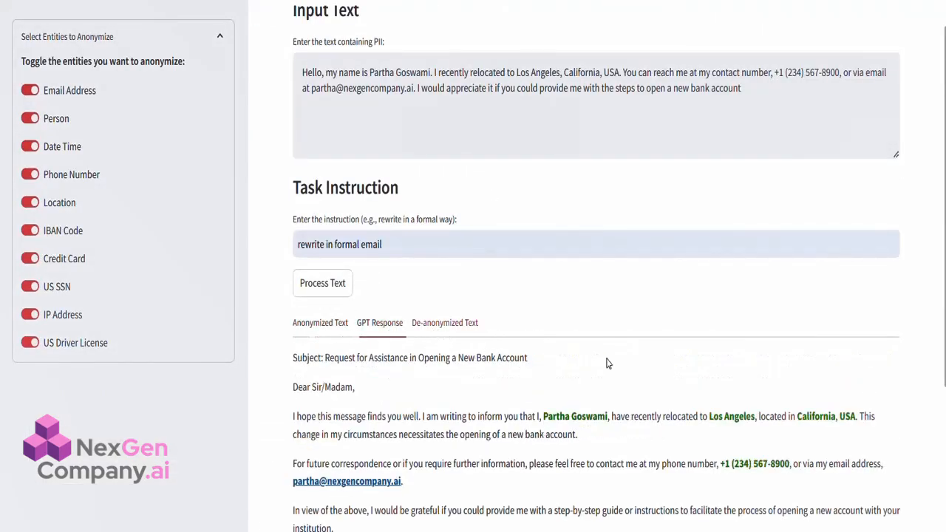